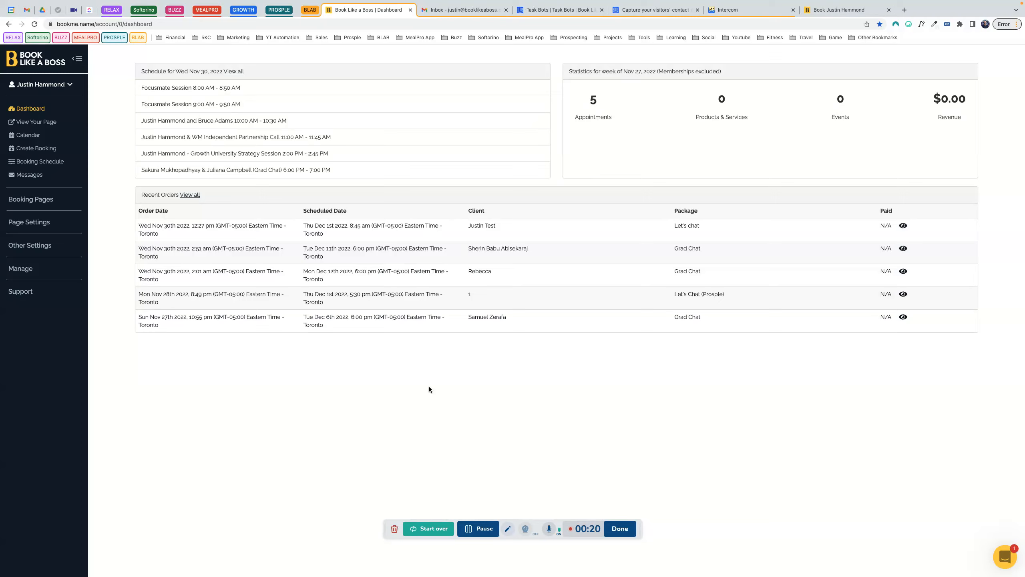
{"action": "mouse_move", "coordinate": [408, 347]}
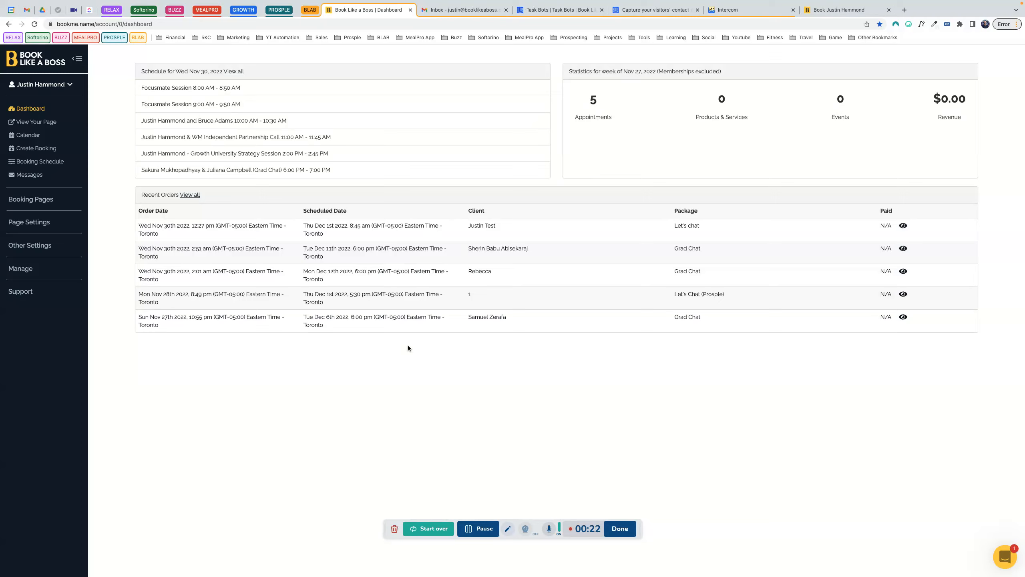
{"action": "mouse_move", "coordinate": [425, 366]}
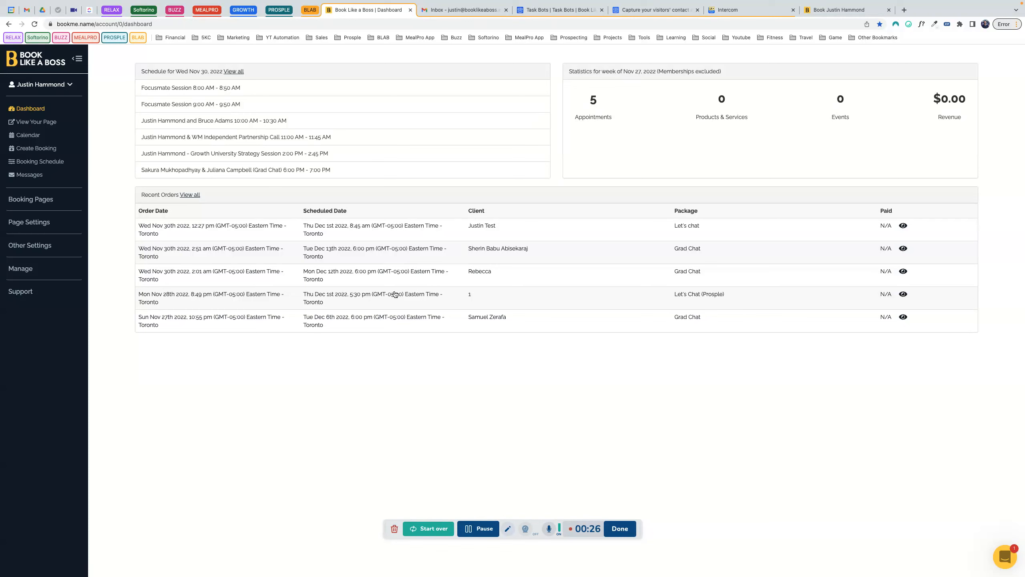
{"action": "mouse_move", "coordinate": [117, 195]}
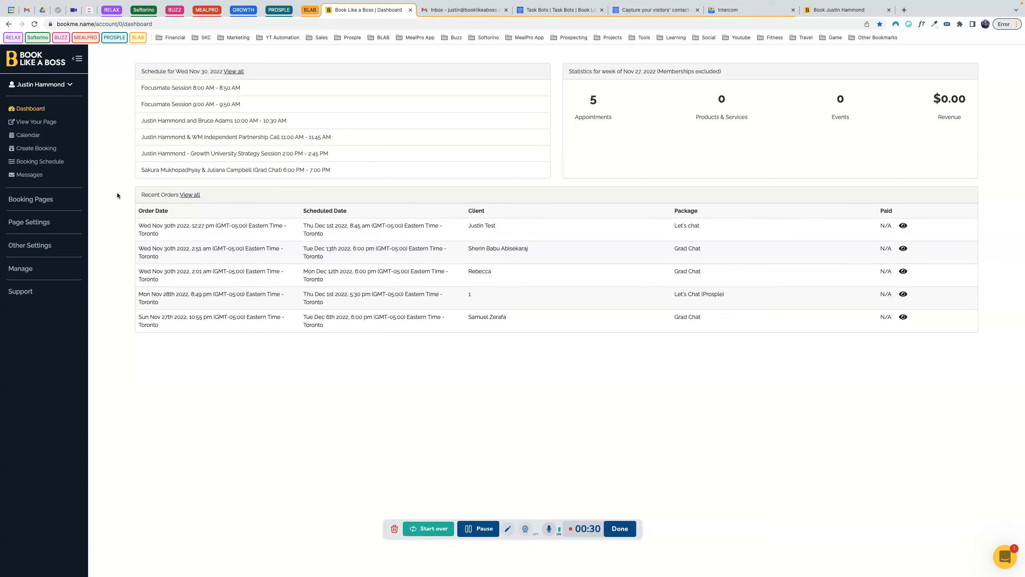
Expand Booking Pages in the sidebar and show the Appointments list
{"action": "left_click", "coordinate": [31, 199]}
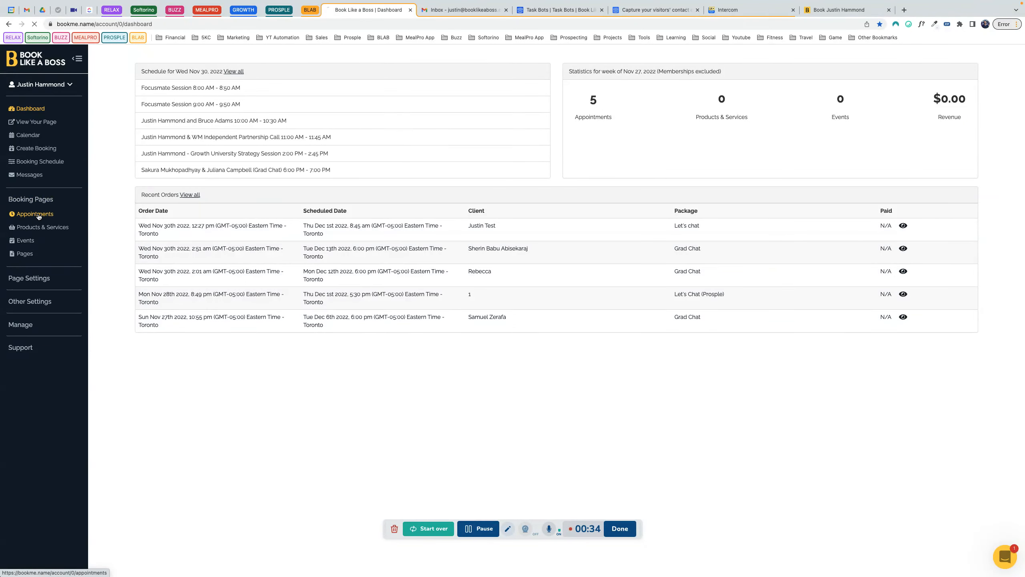
{"action": "left_click", "coordinate": [33, 214]}
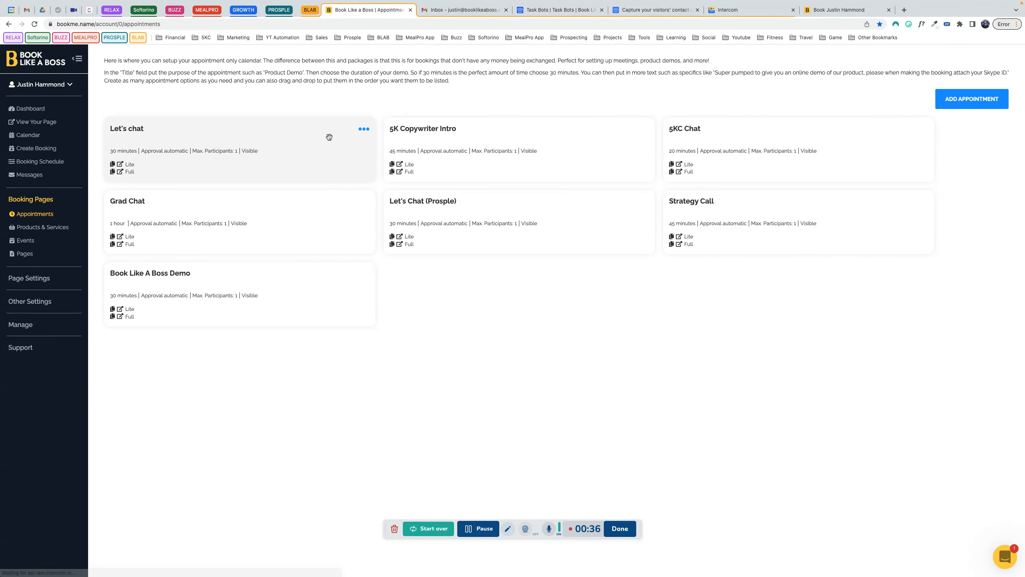
Open the Let's chat appointment's General settings, leaving Approval required unchecked
{"action": "left_click", "coordinate": [127, 128]}
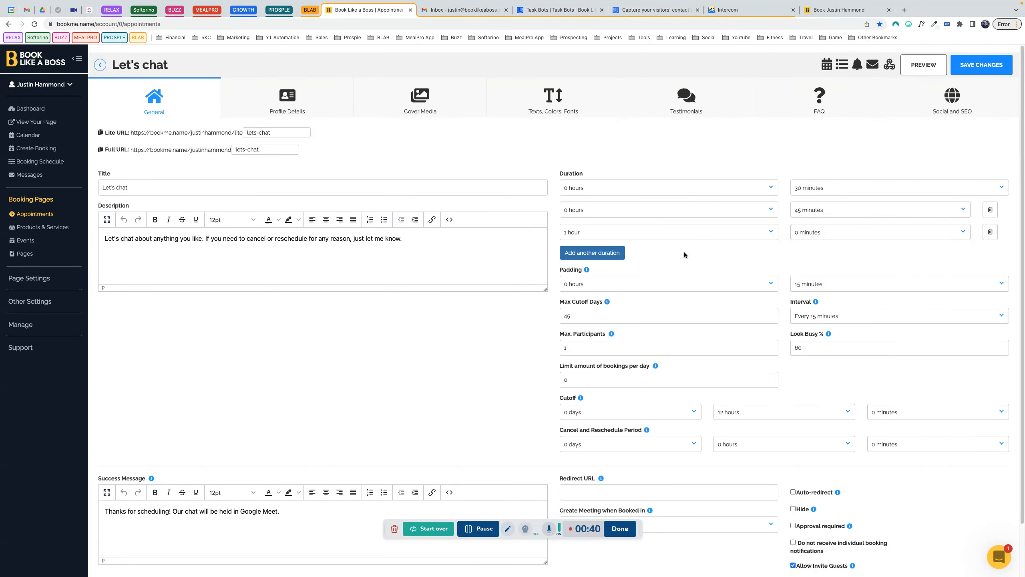
{"action": "scroll", "scroll_direction": "down", "scroll_amount": 3}
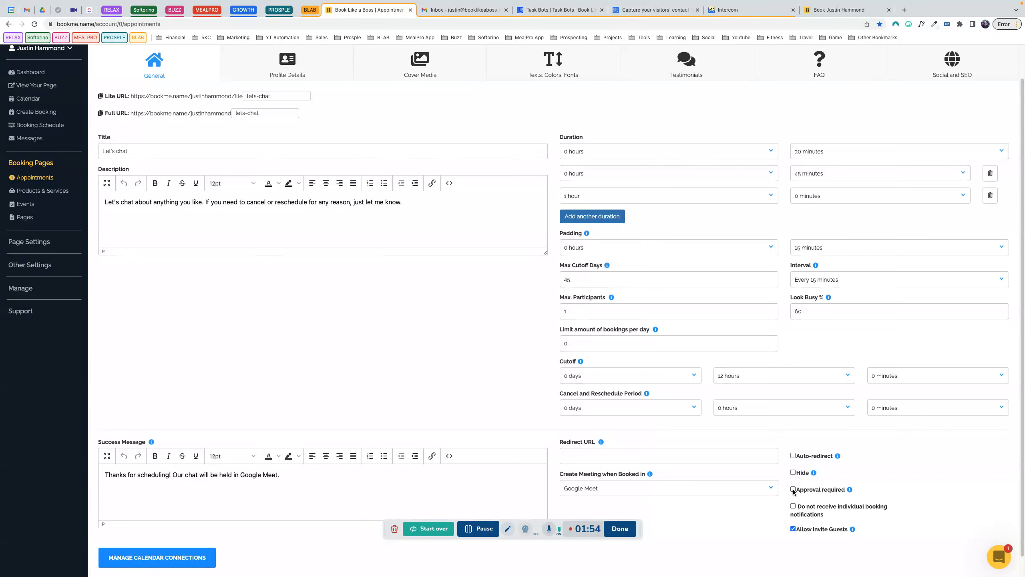
{"action": "mouse_move", "coordinate": [963, 481]}
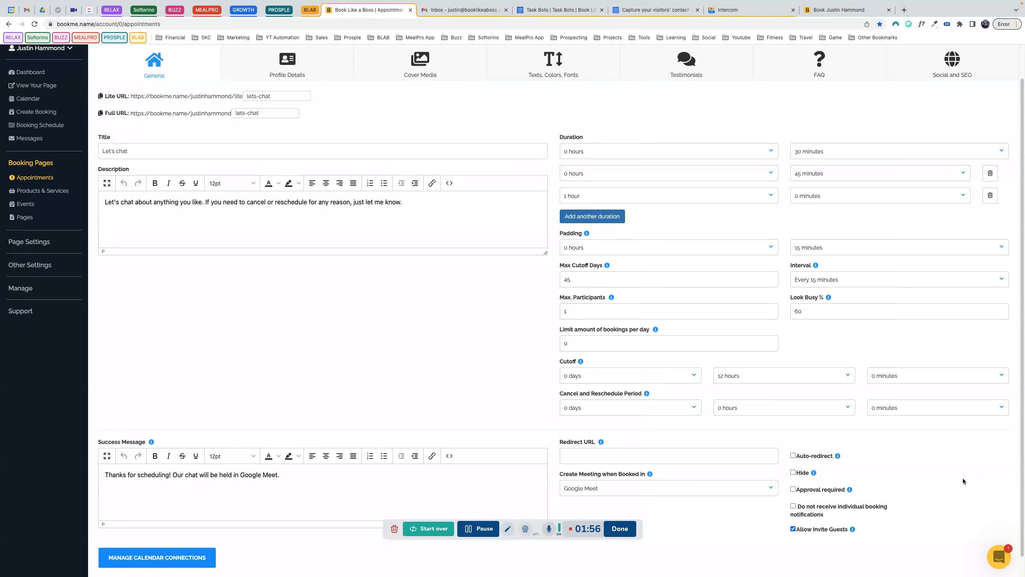
{"action": "mouse_move", "coordinate": [651, 521]}
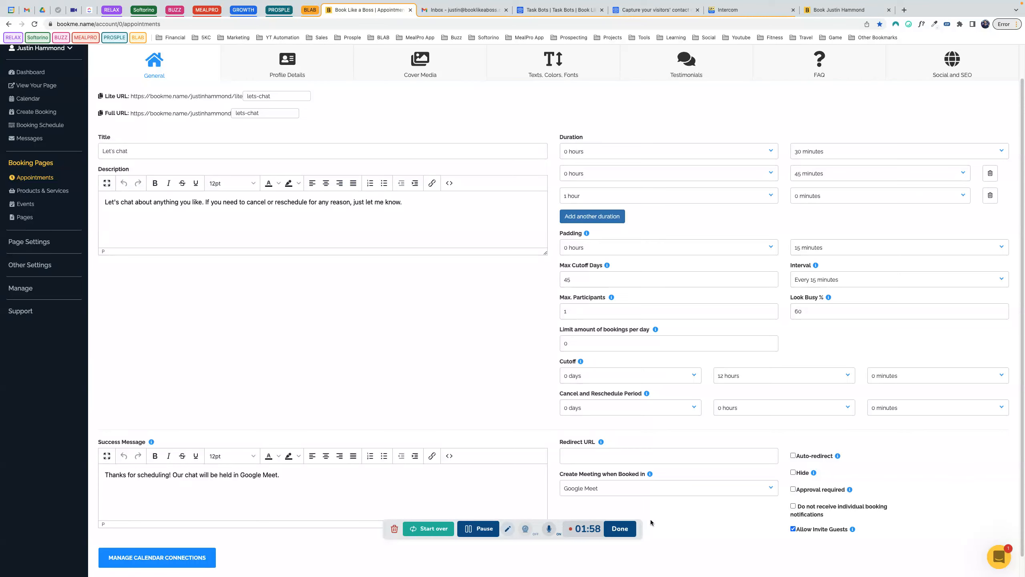